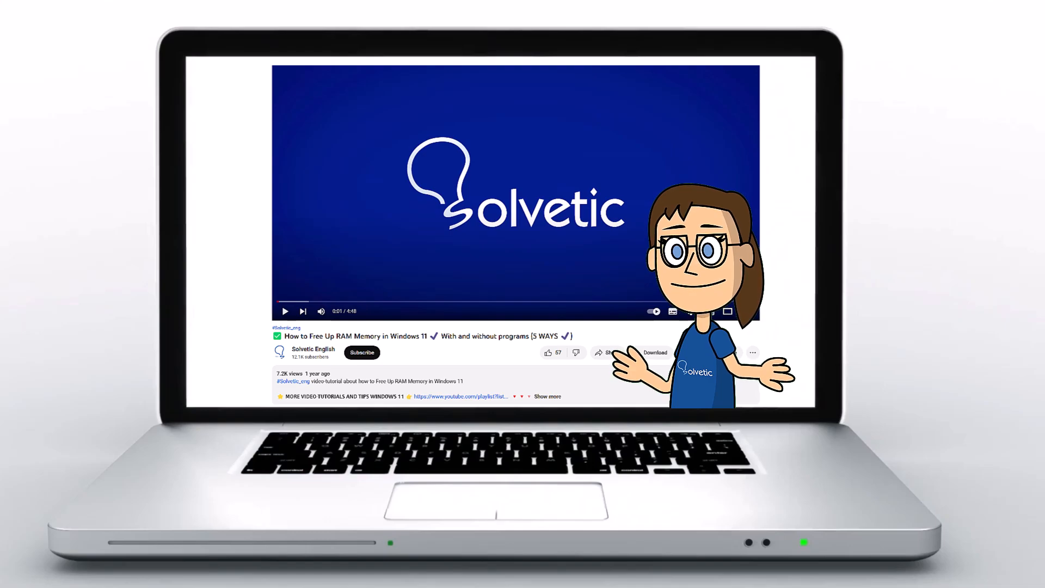
Run sudo lshw -class network with the admin password to list the Ethernet and mt7601u wireless interfaces
{"action": "left_click", "coordinate": [548, 396]}
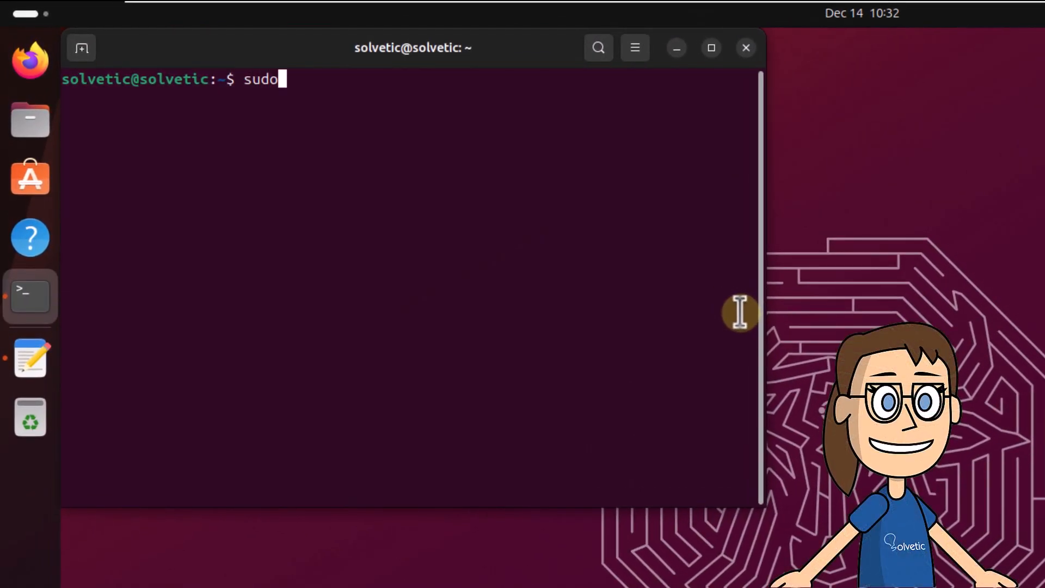
{"action": "type", "text": "lsh"}
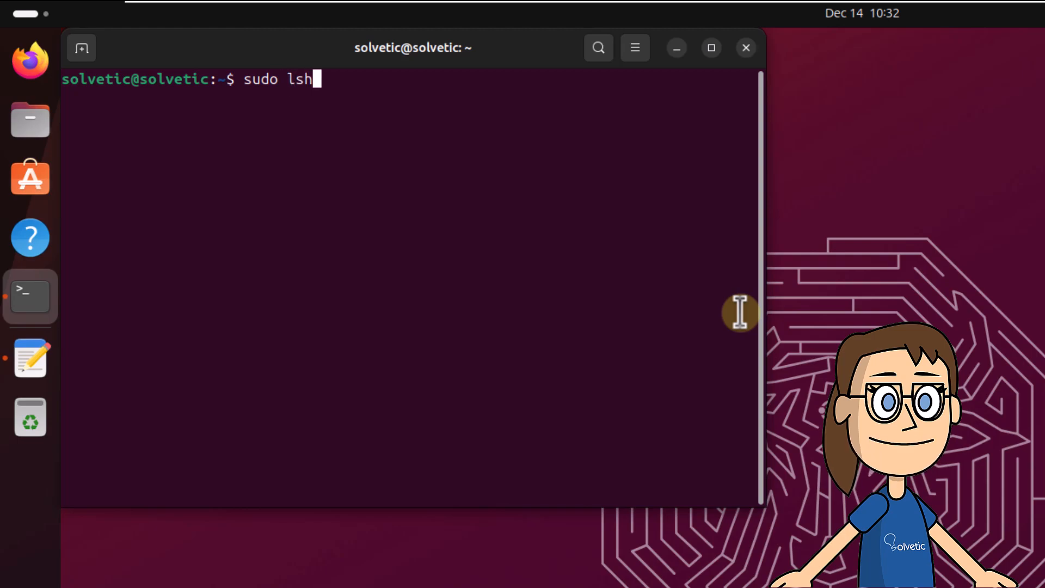
{"action": "type", "text": "w -"}
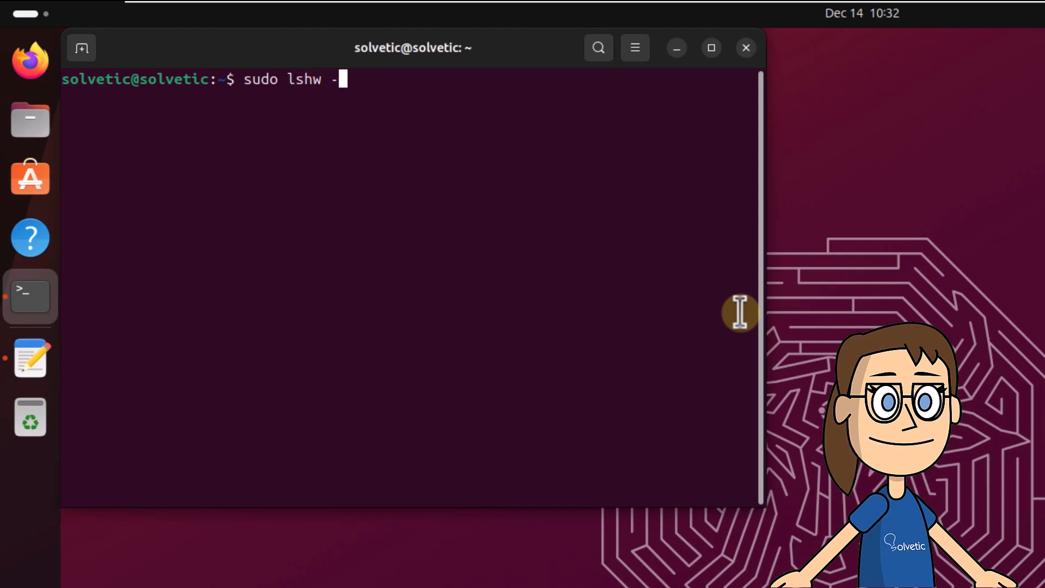
{"action": "type", "text": "class"}
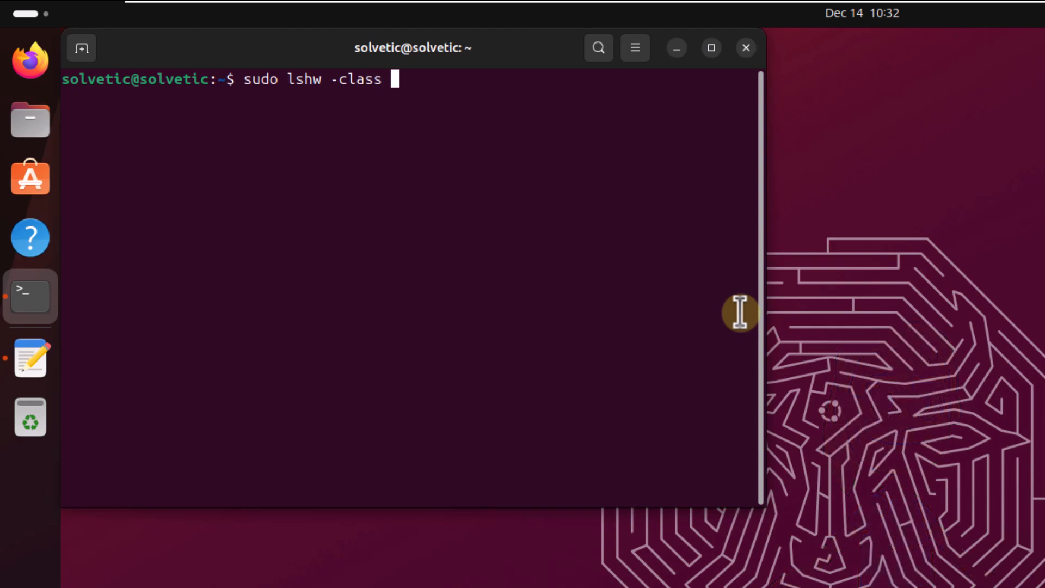
{"action": "type", "text": "network"}
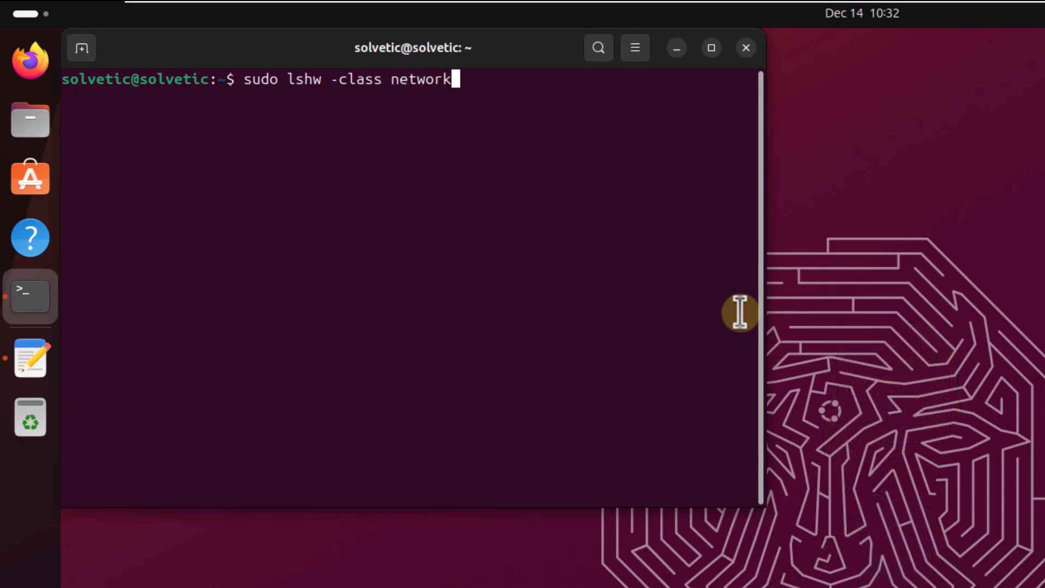
{"action": "key", "text": "Return"}
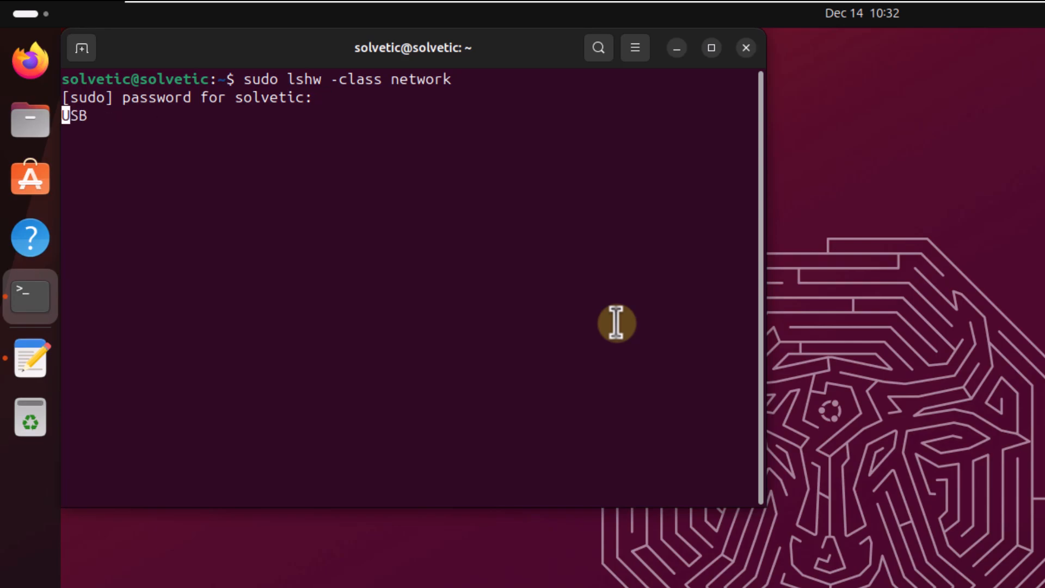
{"action": "key", "text": "Return"}
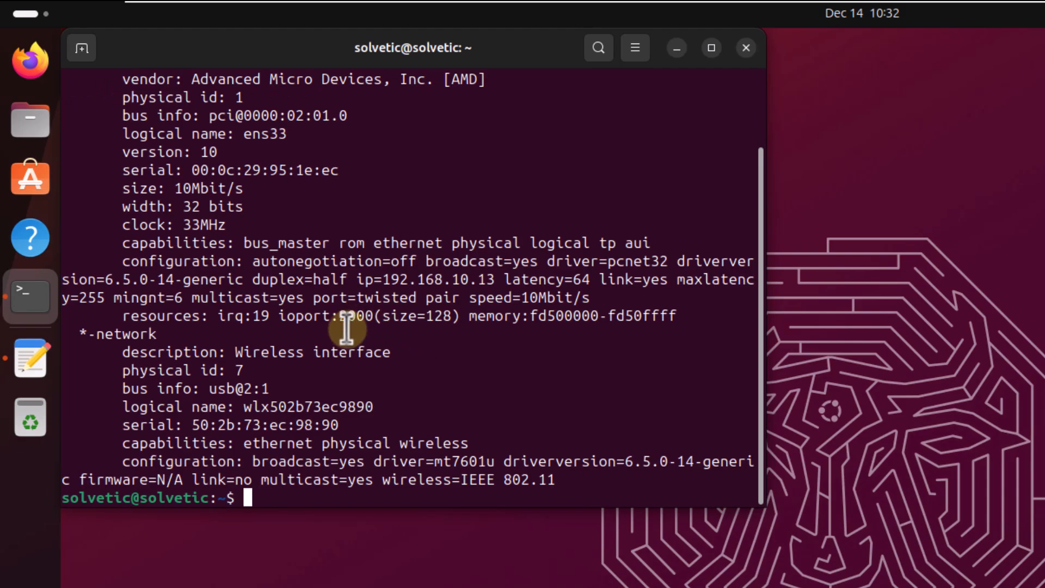
{"action": "key", "text": "Return"}
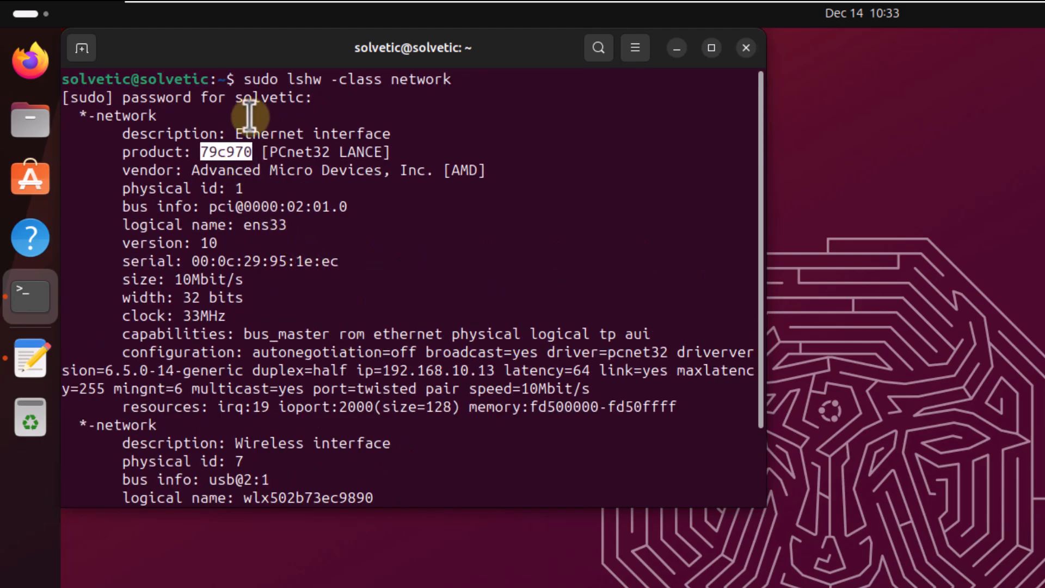
{"action": "mouse_move", "coordinate": [373, 456]}
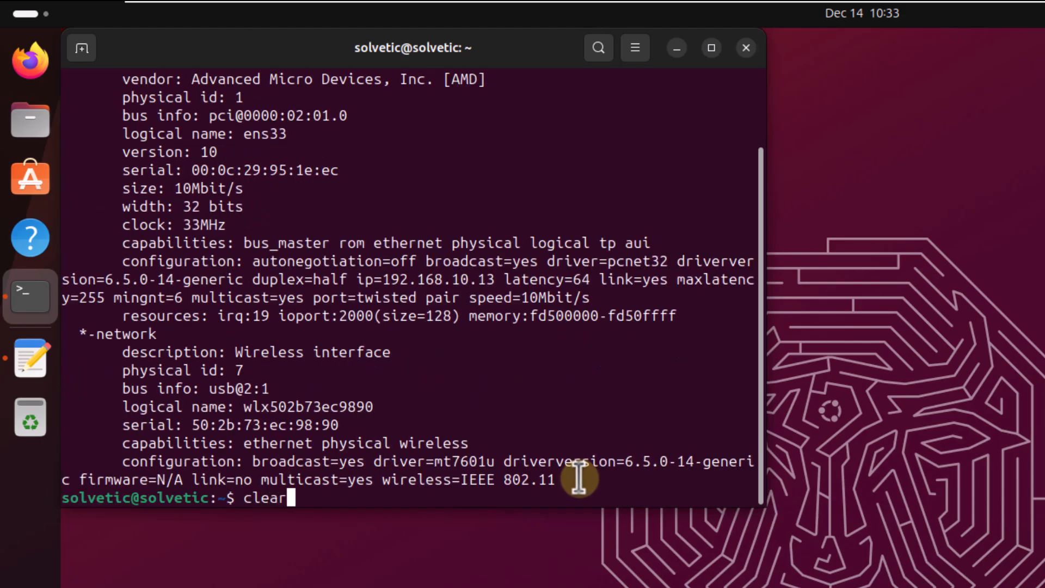
Clear the screen and move into /etc/pm/sleep.d/, listing its contents
{"action": "key", "text": "Return"}
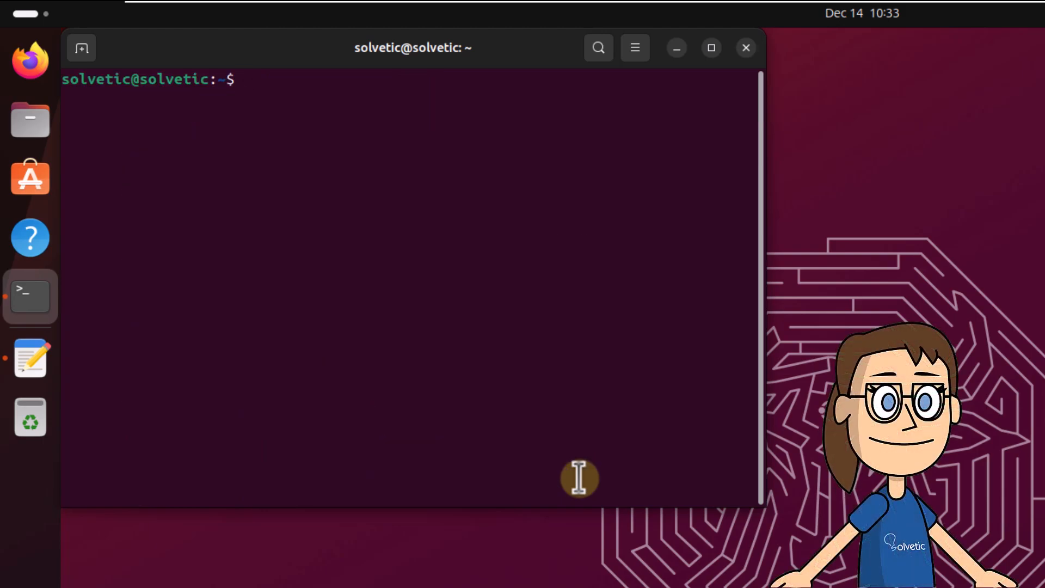
{"action": "type", "text": "cd /etc"}
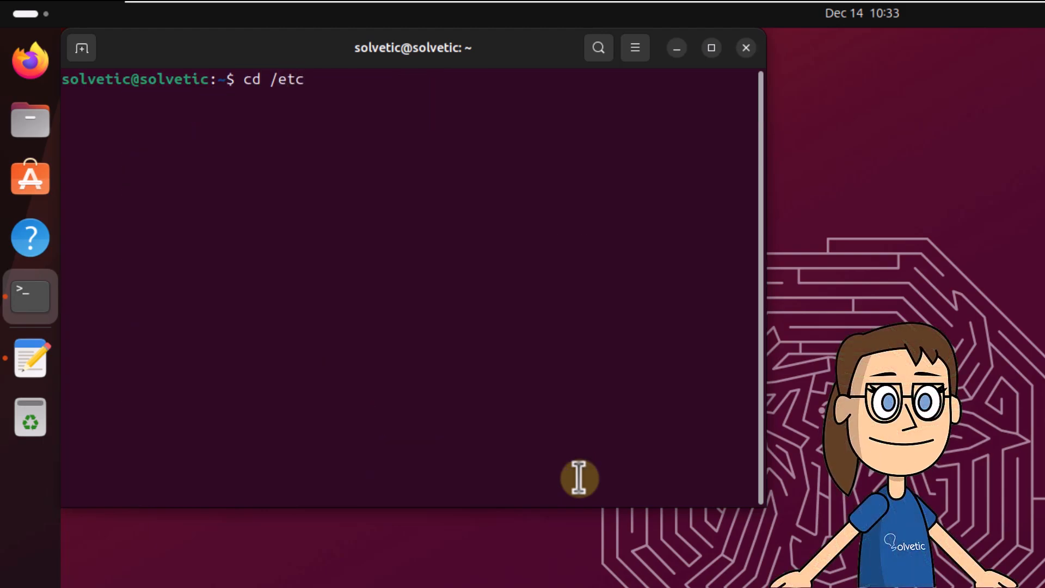
{"action": "type", "text": "/p"}
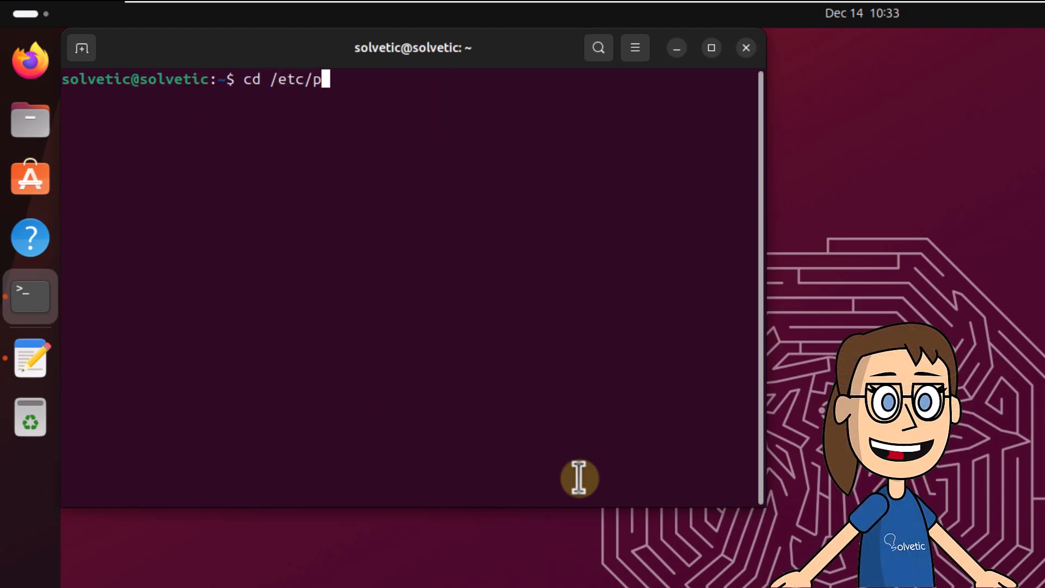
{"action": "type", "text": "m/sleep.d/"}
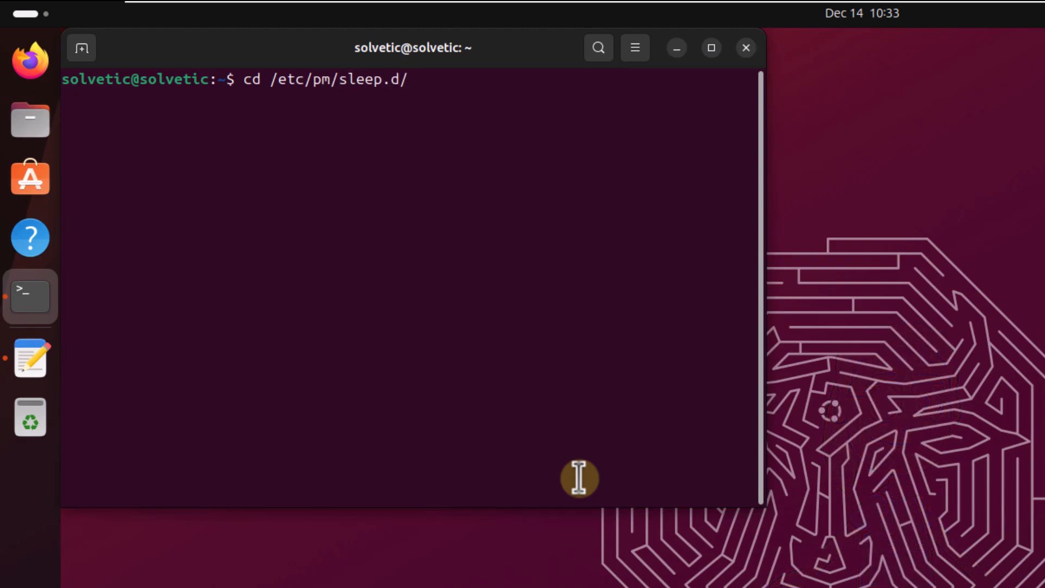
{"action": "key", "text": "Return"}
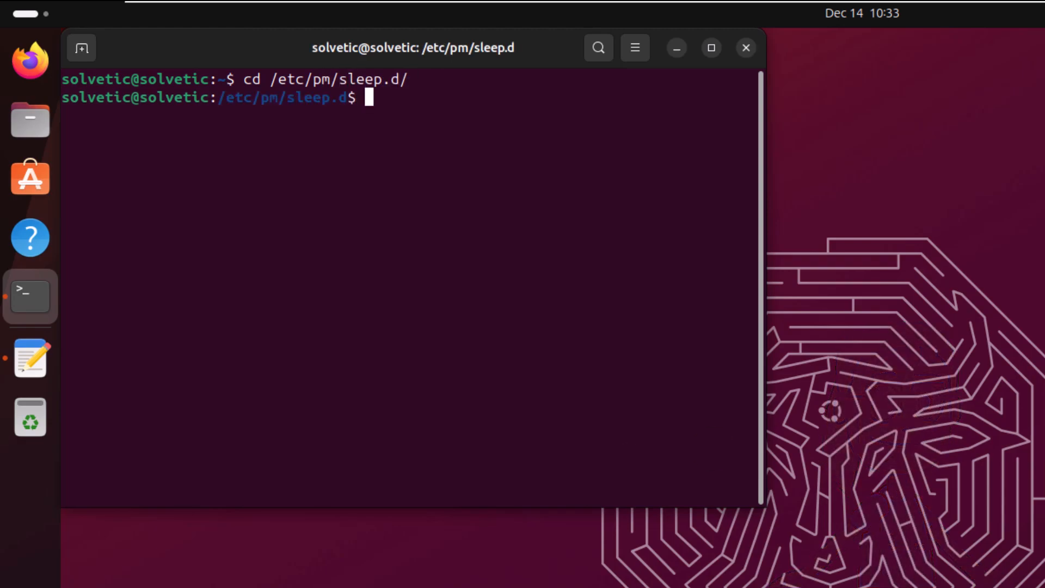
{"action": "type", "text": "ls"}
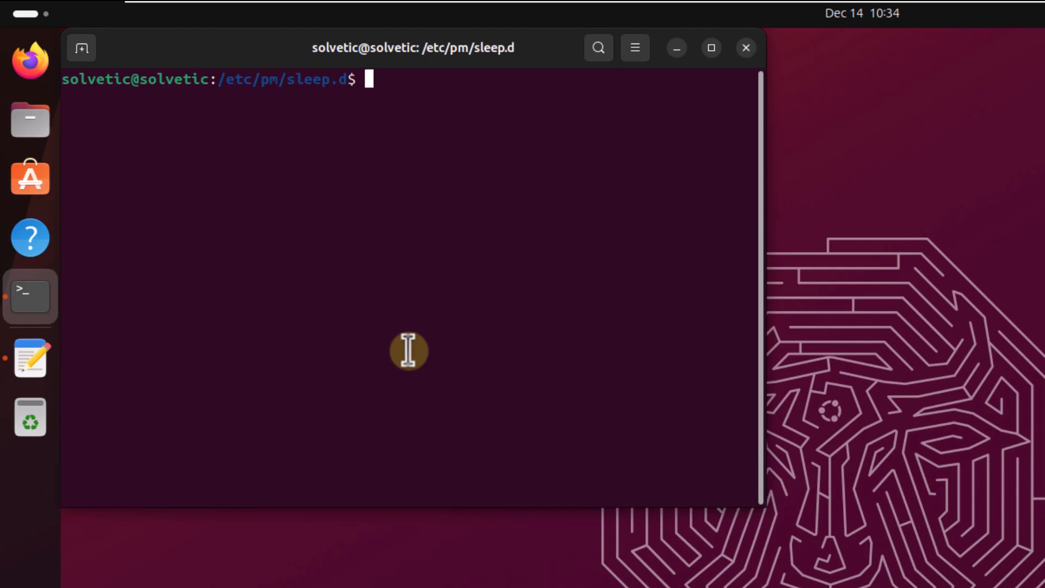
Create an empty config file there with sudo touch, then clear the terminal
{"action": "type", "text": "sudo"}
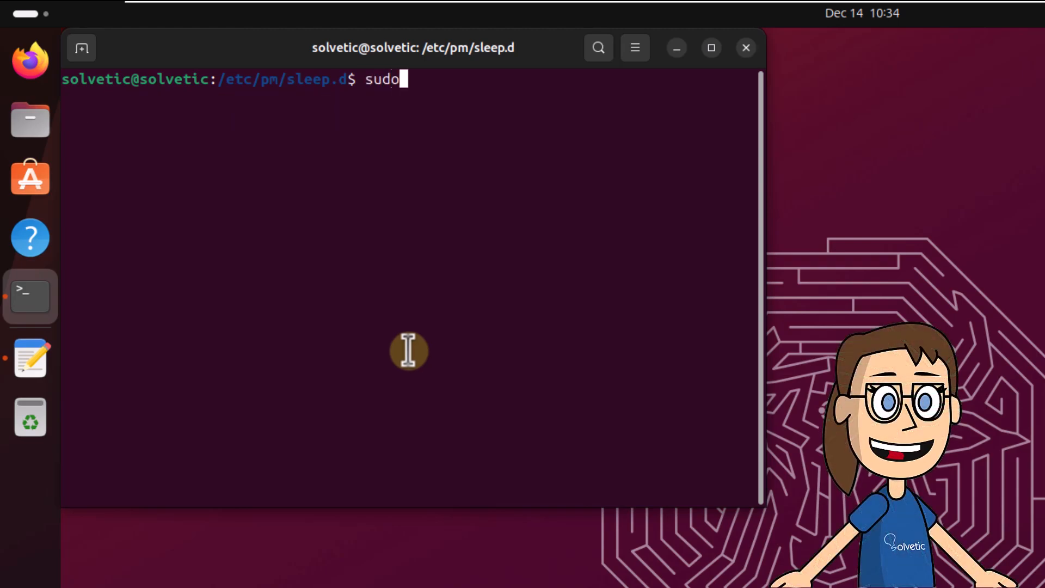
{"action": "type", "text": "touch config"}
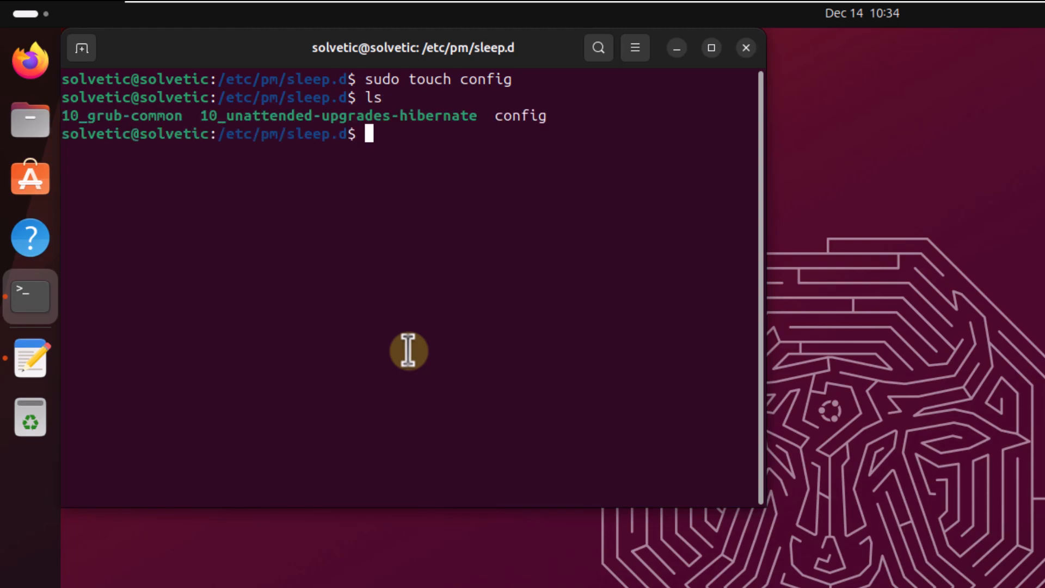
{"action": "type", "text": "clear"}
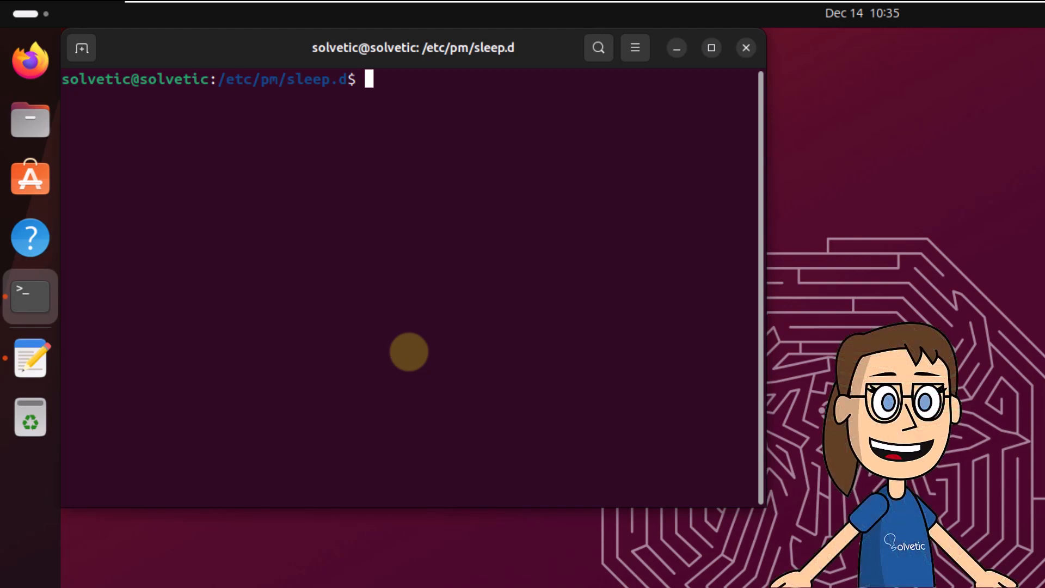
Edit config with sudo gedit to hold SUSPEND_MODULES="79c970", save and close it
{"action": "type", "text": "sudo gedit"}
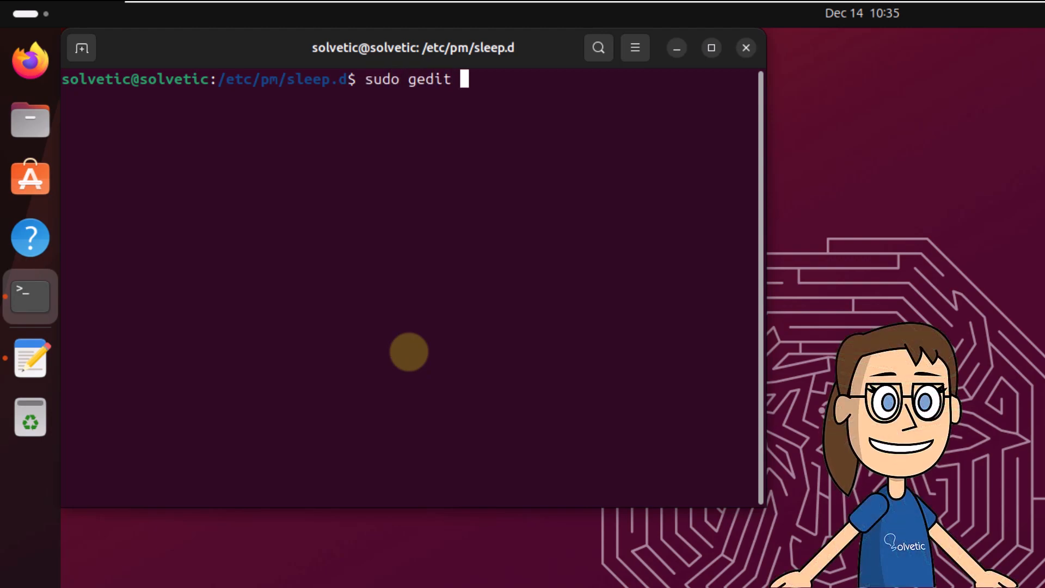
{"action": "type", "text": "config"}
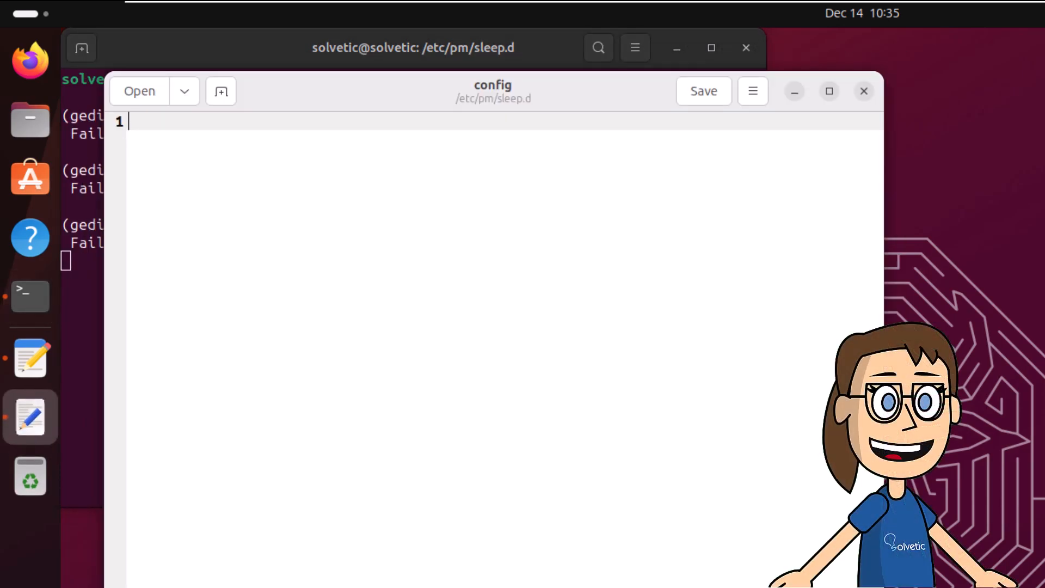
{"action": "type", "text": "SUSPEND_MODULES=\"79c970\""}
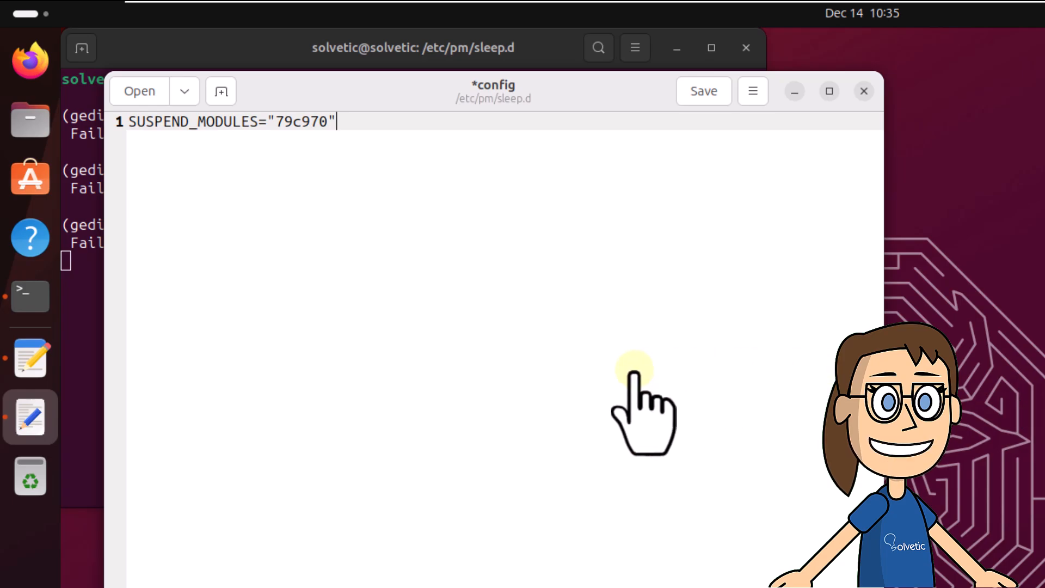
{"action": "mouse_move", "coordinate": [660, 351]}
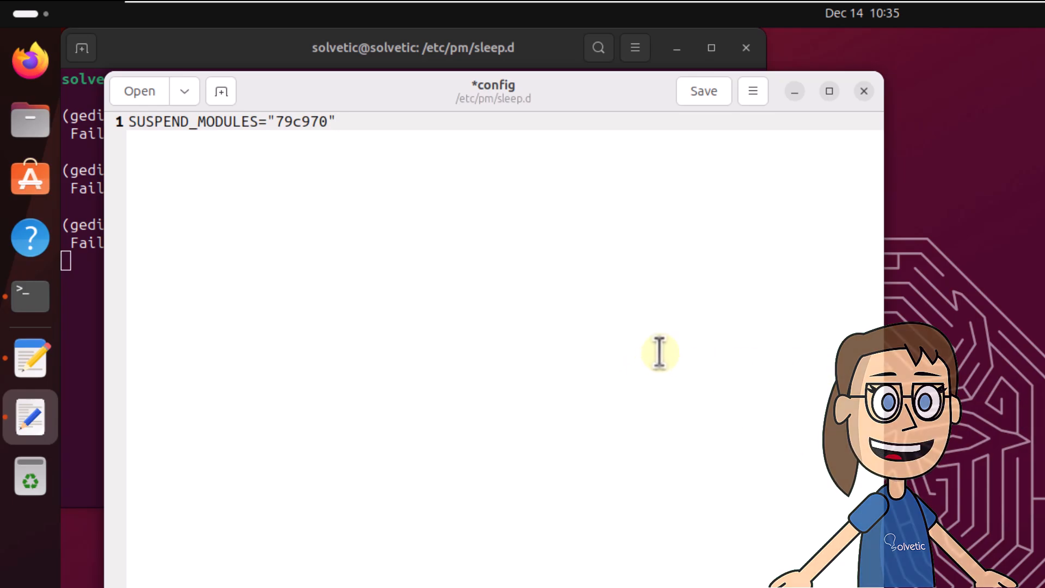
{"action": "left_click", "coordinate": [702, 91]}
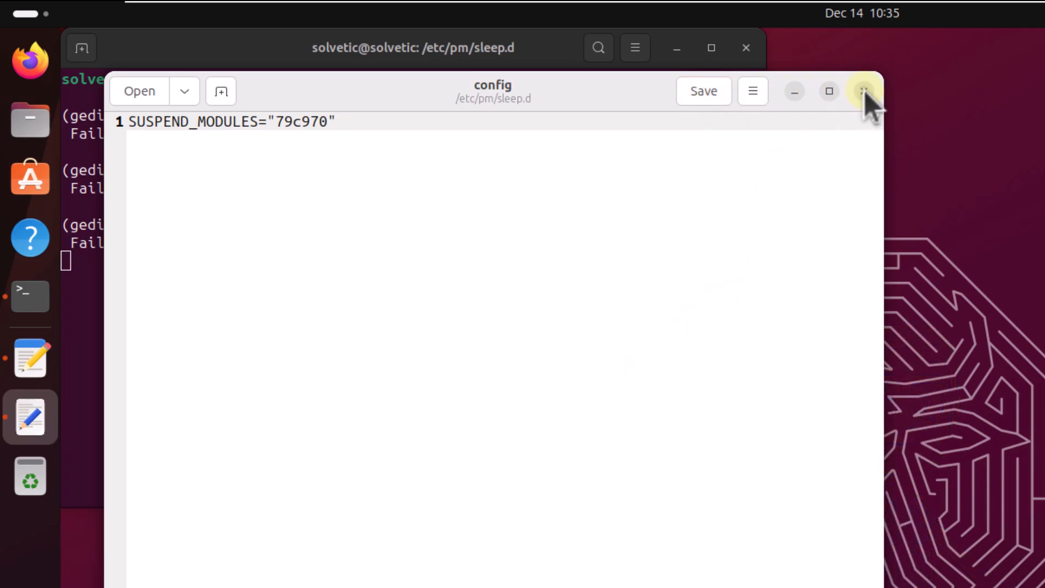
{"action": "left_click", "coordinate": [863, 90]}
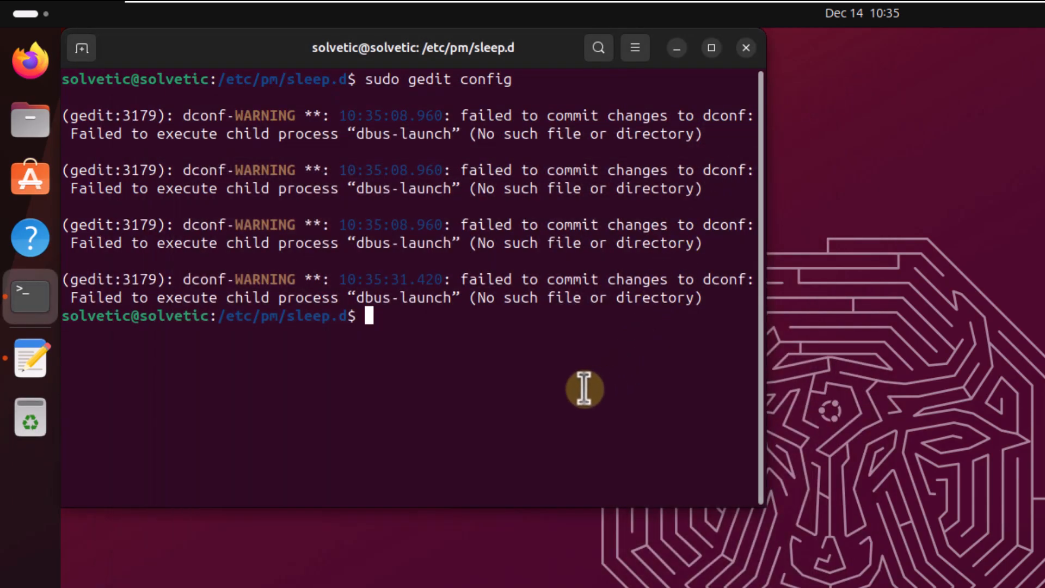
{"action": "type", "text": "clear"}
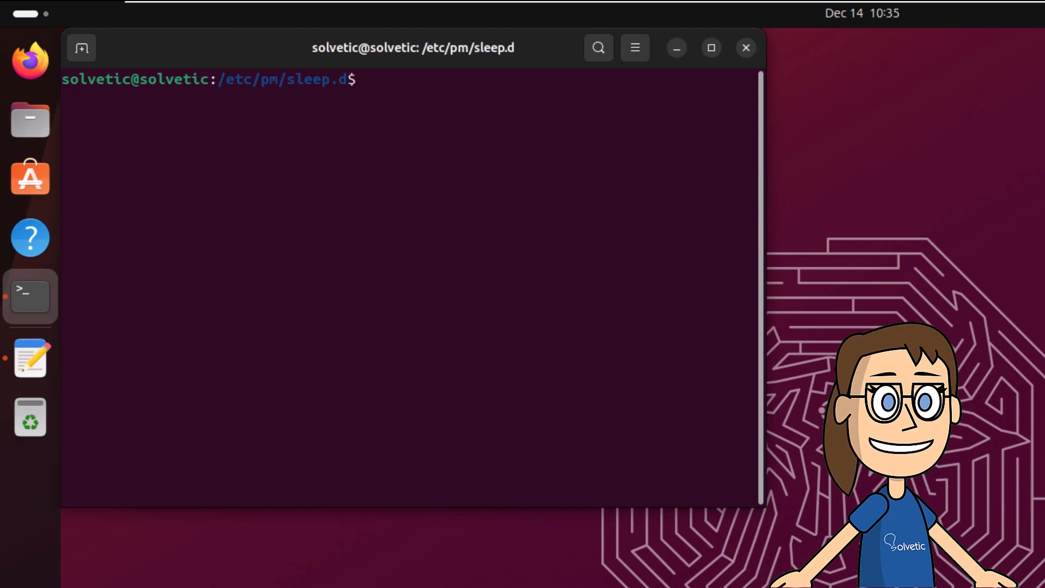
Write "options 79c970 fwlps=N" into /etc/modprobe.d/79c970.conf via sudo tee, then clear
{"action": "type", "text": "sudo echo \"options 79c970 fwlps=N\" | sudo tee /etc/modprobe.d/79c970.conf"}
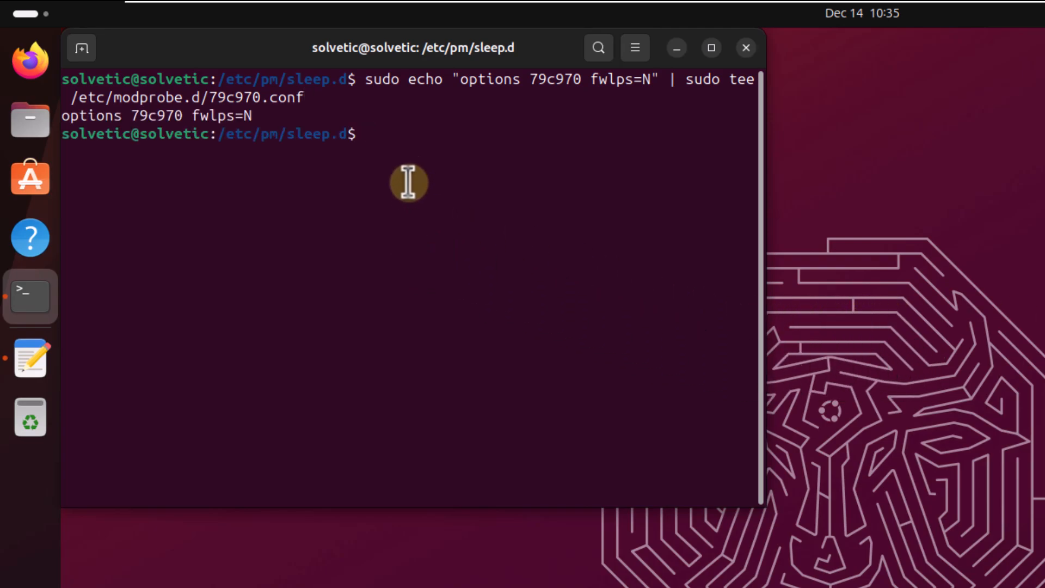
{"action": "type", "text": "clear"}
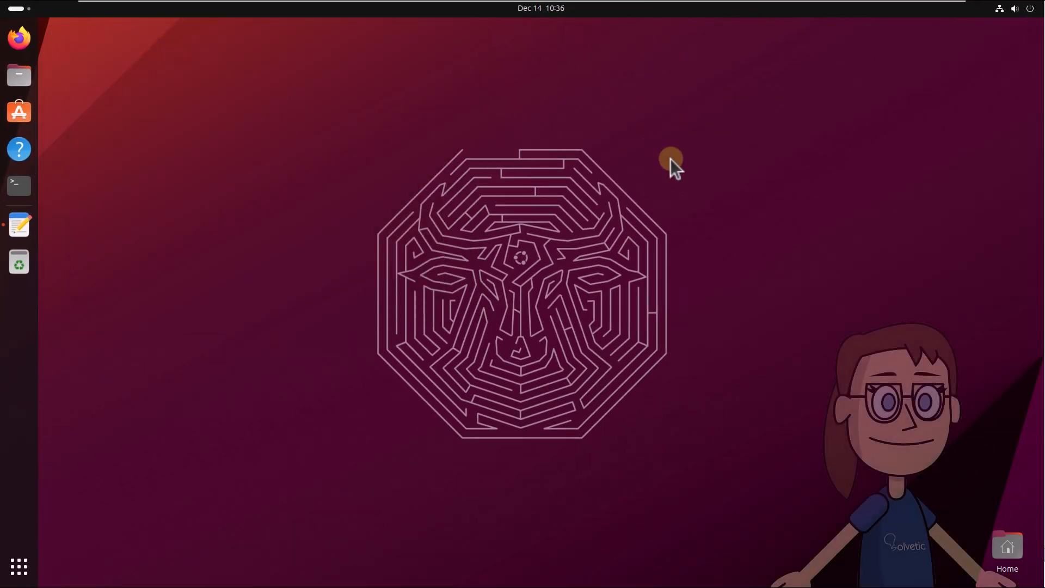
Restart the computer from the system status menu's power options and confirm
{"action": "left_click", "coordinate": [1000, 8]}
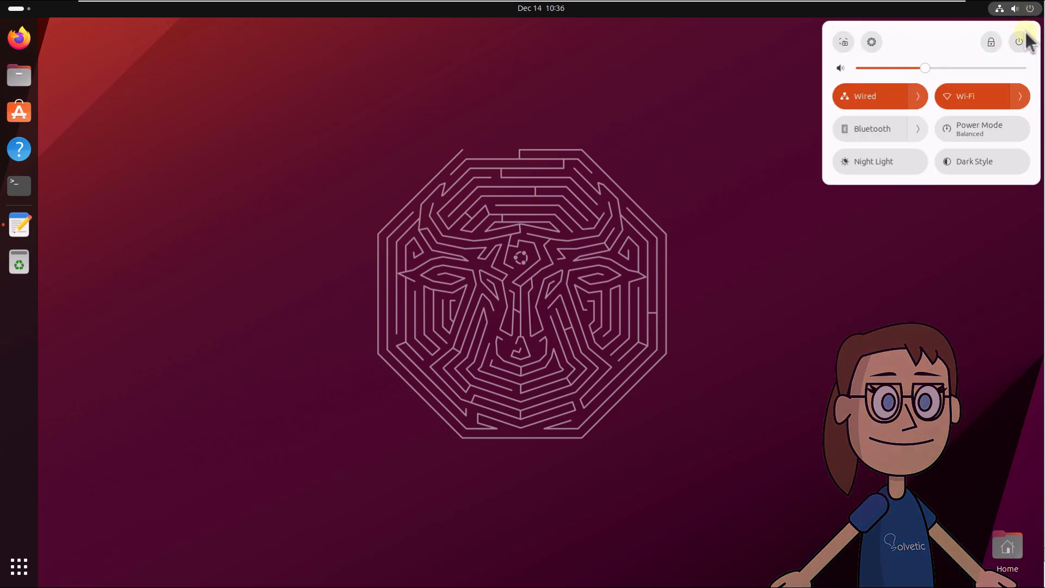
{"action": "left_click", "coordinate": [1020, 41]}
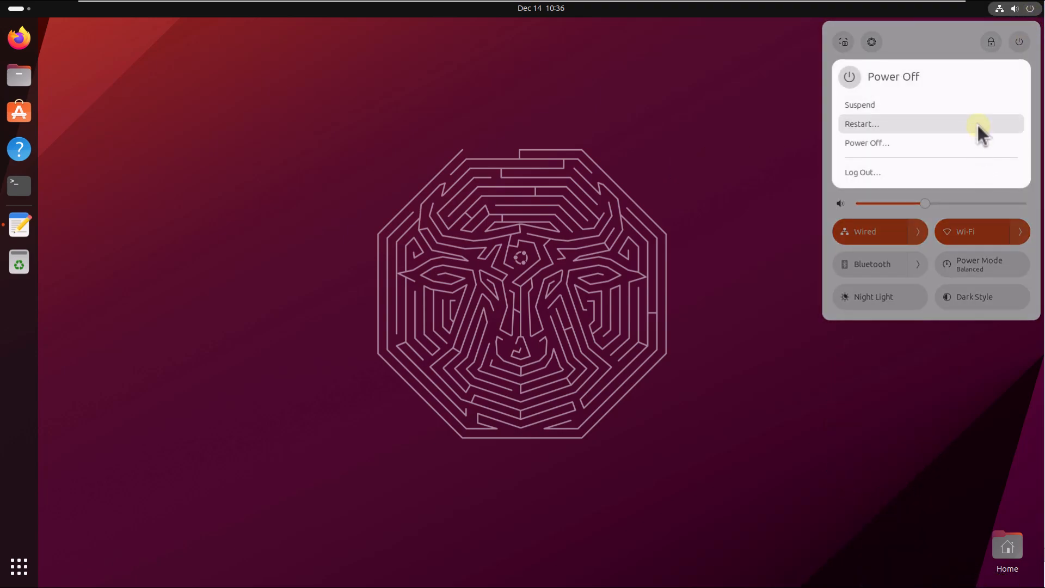
{"action": "left_click", "coordinate": [862, 123]}
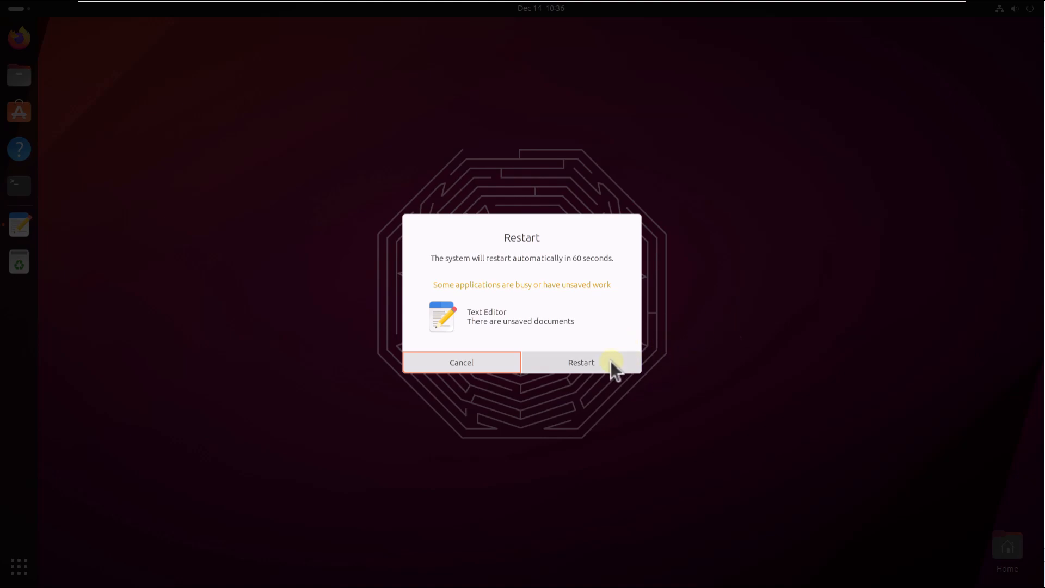
{"action": "left_click", "coordinate": [580, 362]}
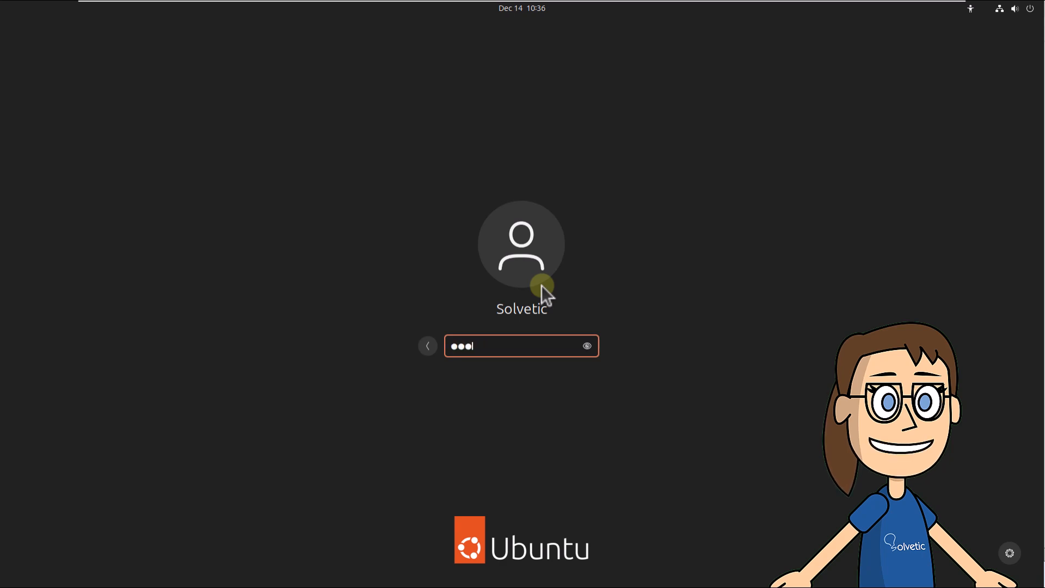
Log back in with the password and check the Wi-Fi entry in the system status menu
{"action": "type", "text": "password"}
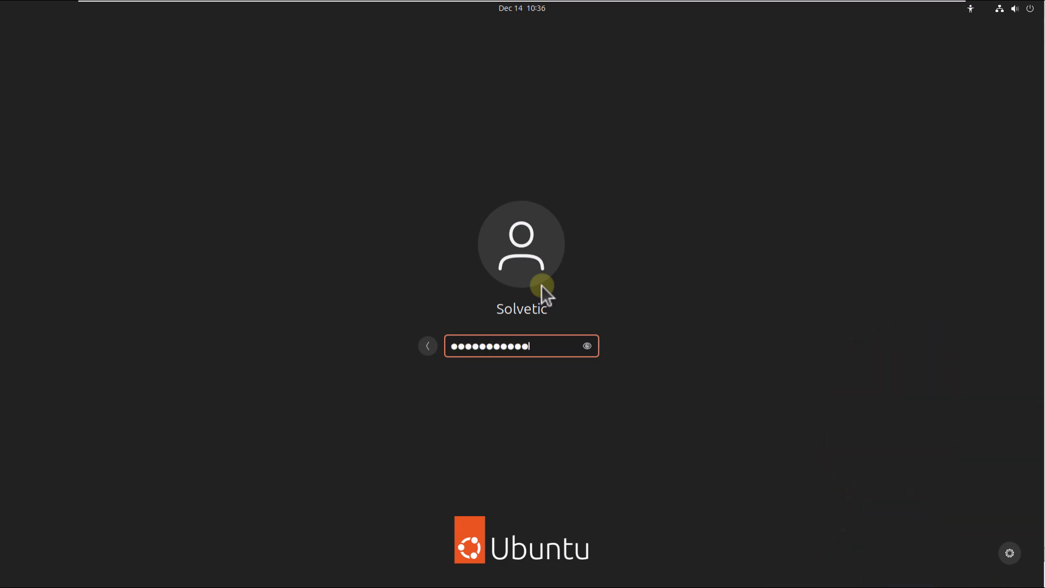
{"action": "key", "text": "Return"}
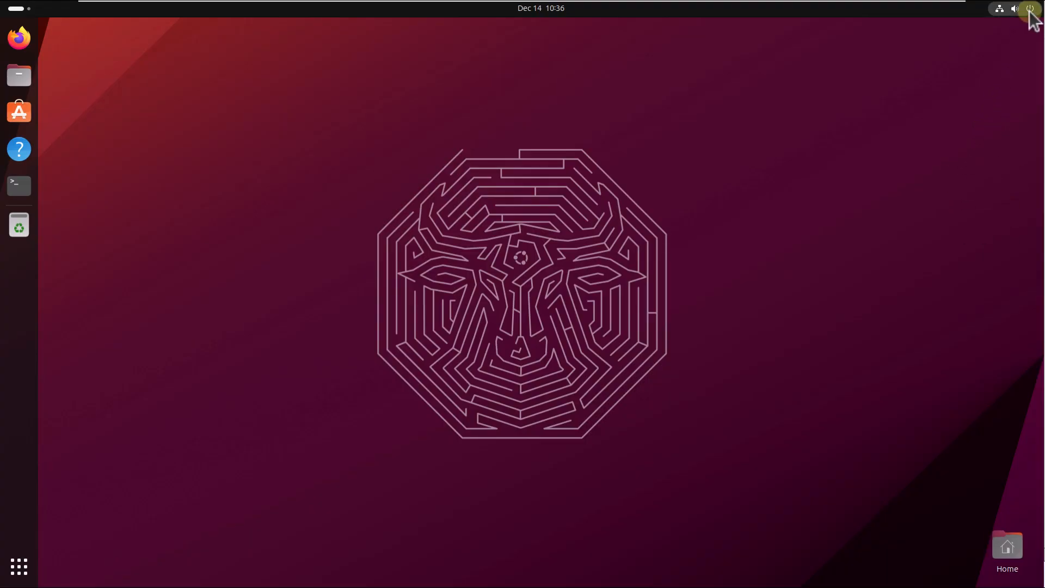
{"action": "left_click", "coordinate": [1028, 7]}
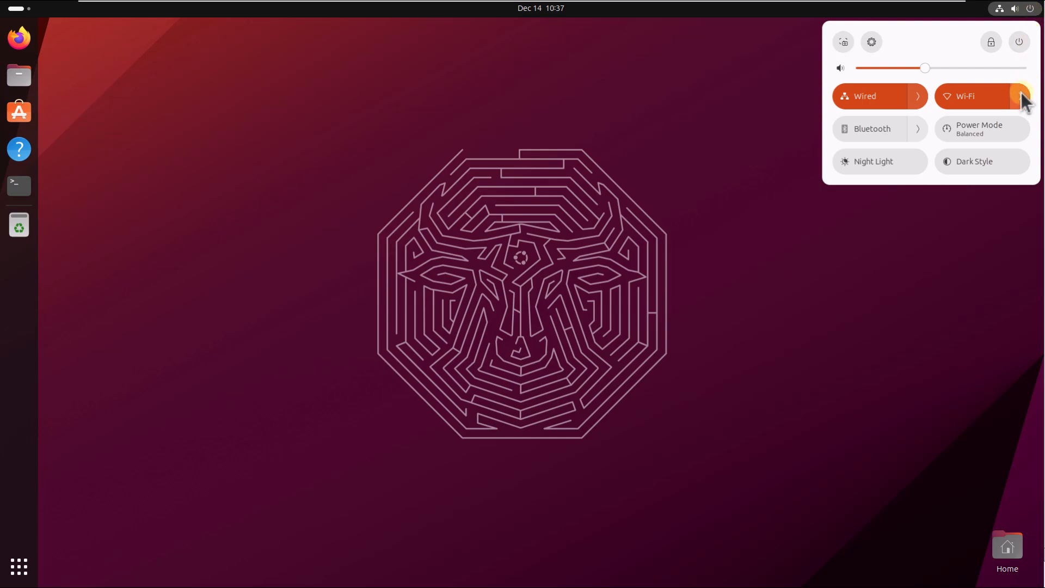
{"action": "left_click", "coordinate": [1020, 95]}
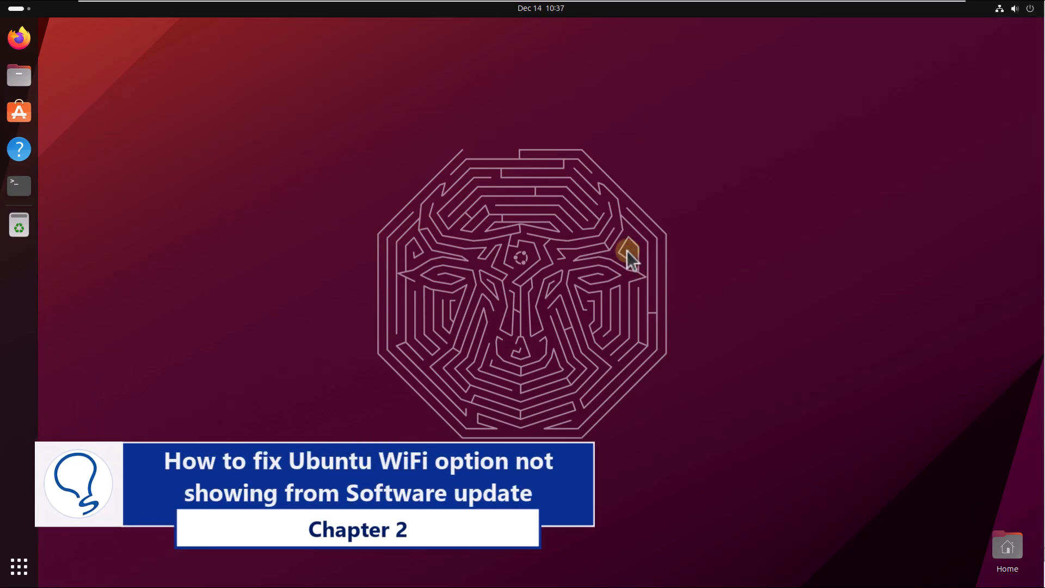
{"action": "mouse_move", "coordinate": [553, 327]}
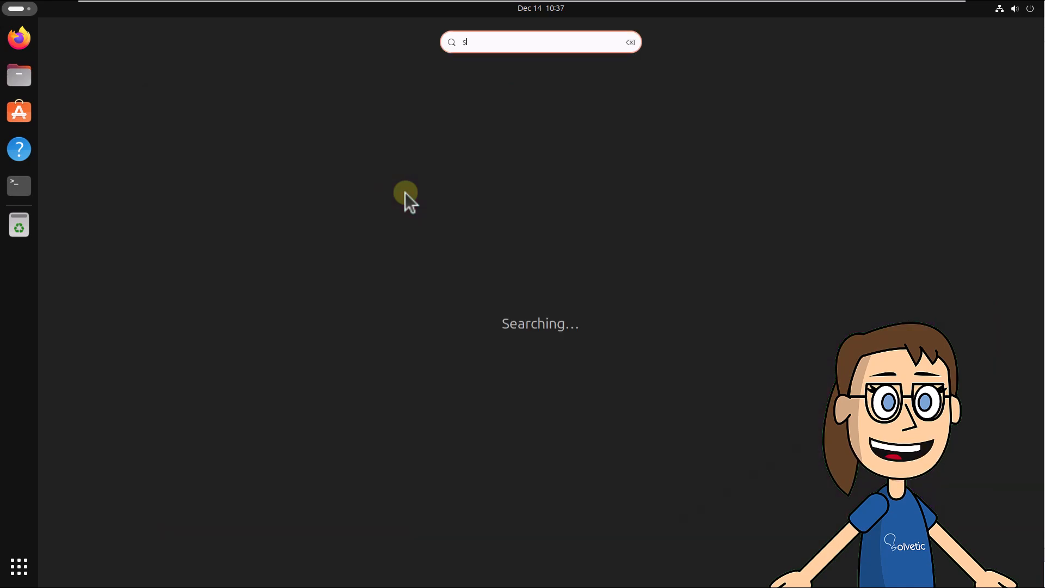
Search 'software' in Activities and launch Software & Updates
{"action": "type", "text": "oftware"}
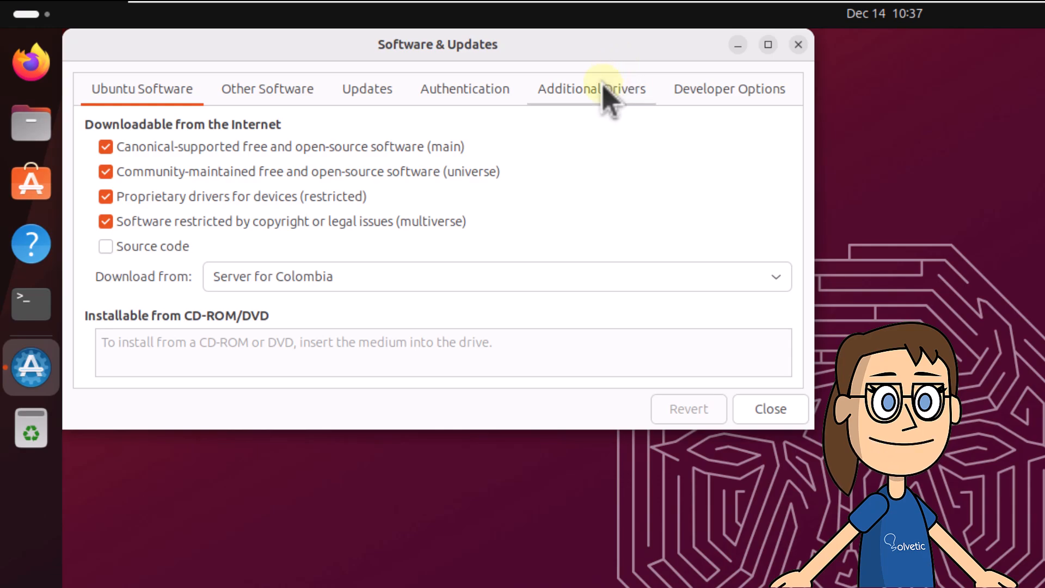
Review the Additional Drivers list, then close Software & Updates
{"action": "left_click", "coordinate": [590, 88]}
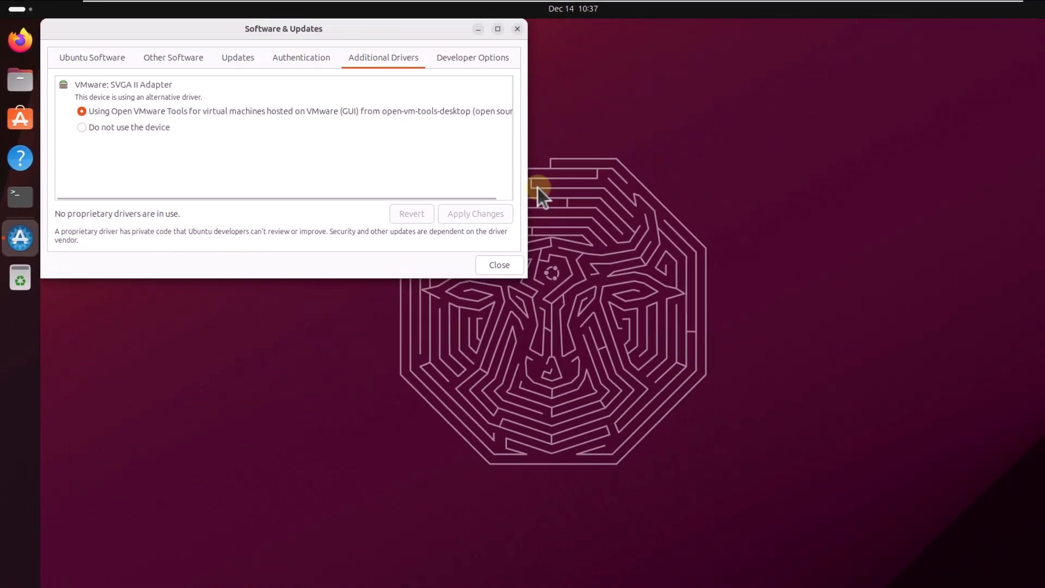
{"action": "left_click", "coordinate": [498, 264]}
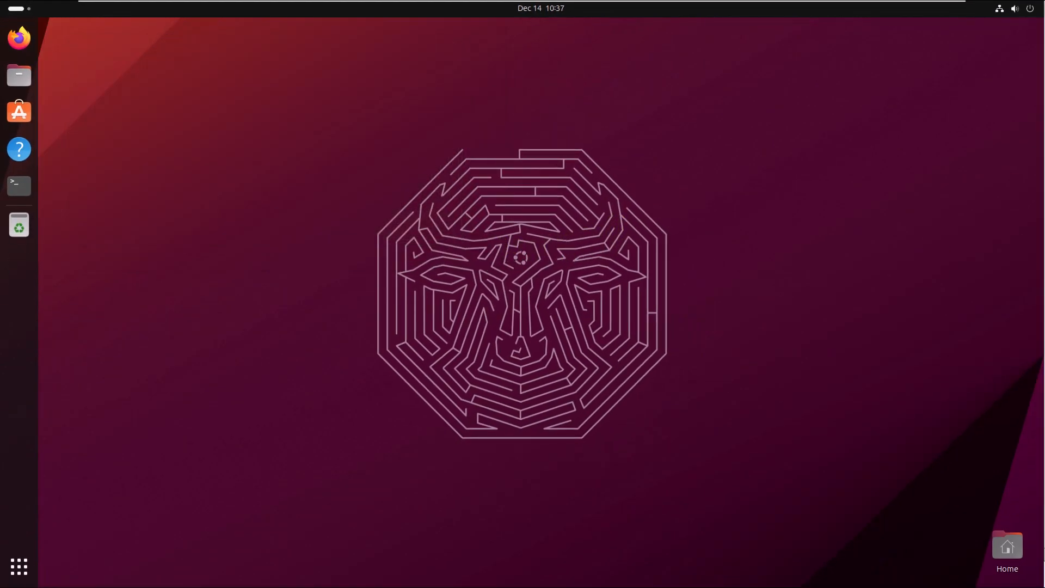